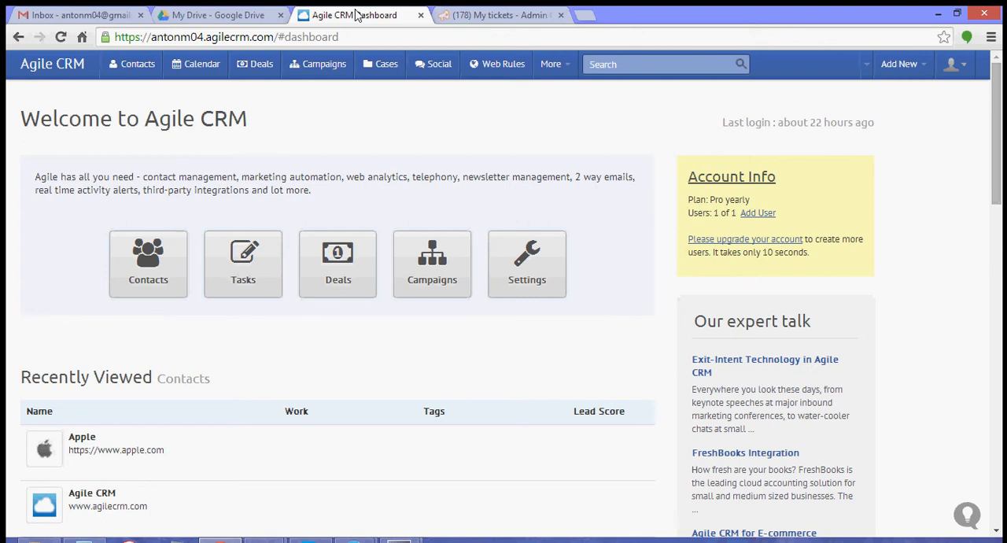
mouse_move(277, 154)
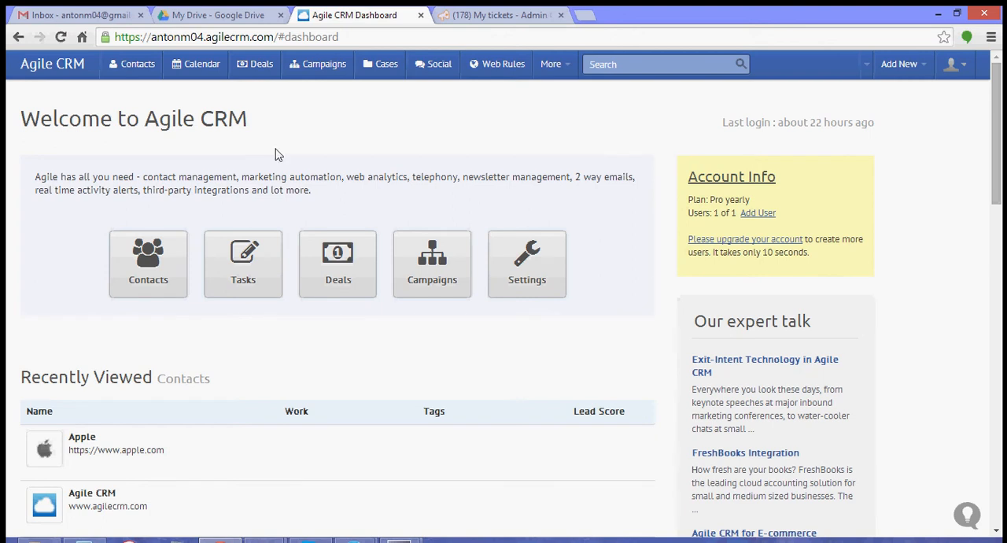
mouse_move(416, 229)
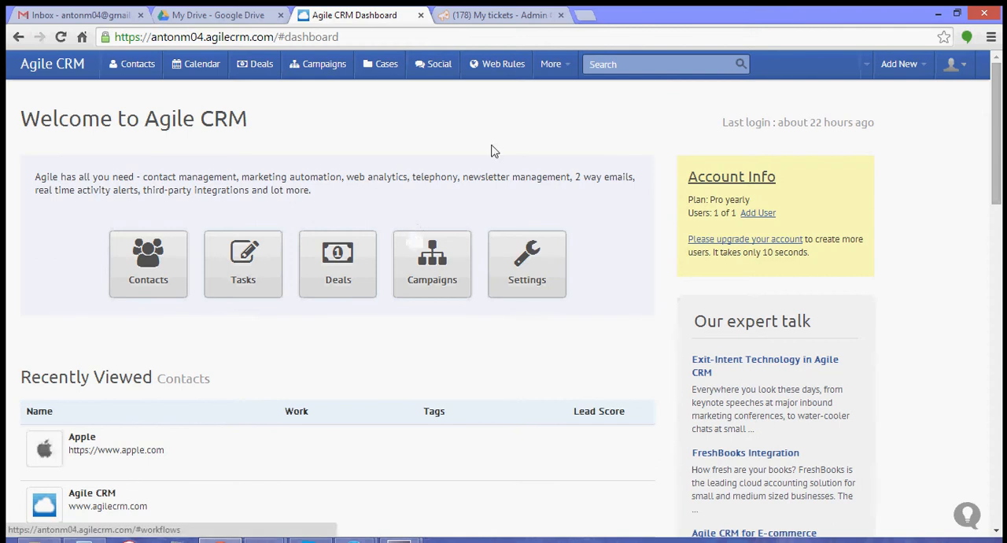
mouse_move(542, 268)
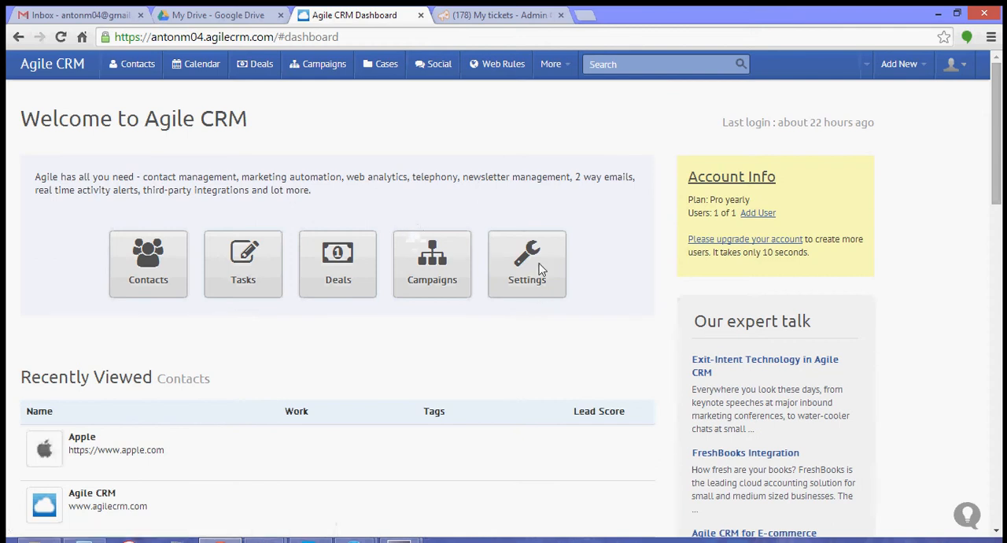
mouse_move(960, 67)
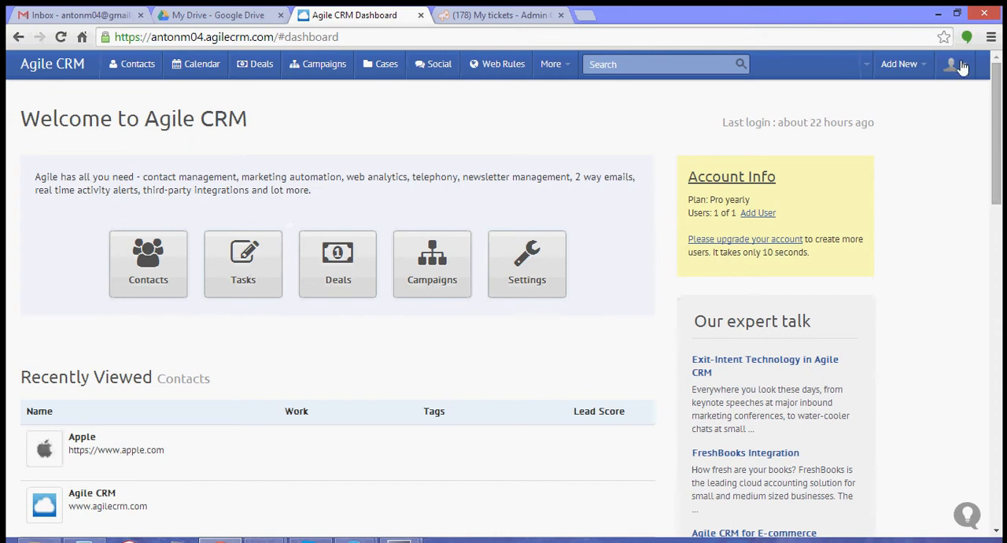
- Add the Twitter widget from Preferences > Widgets so its account-linking page appears
left_click(954, 63)
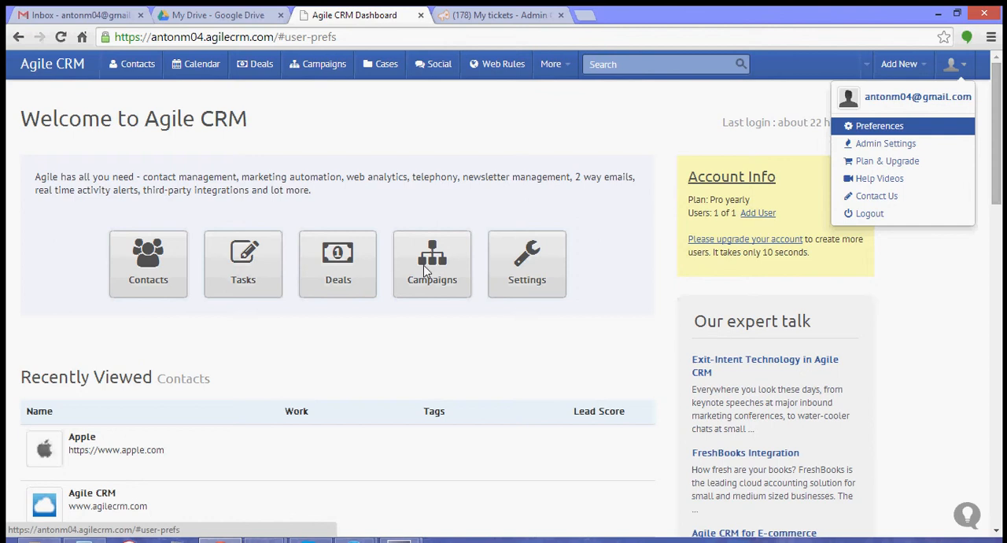
left_click(878, 126)
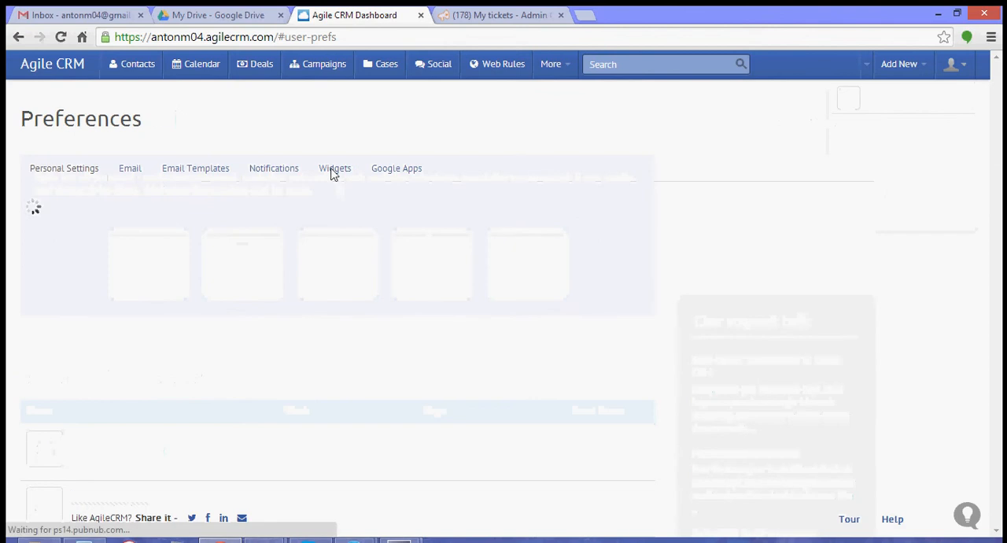
left_click(334, 167)
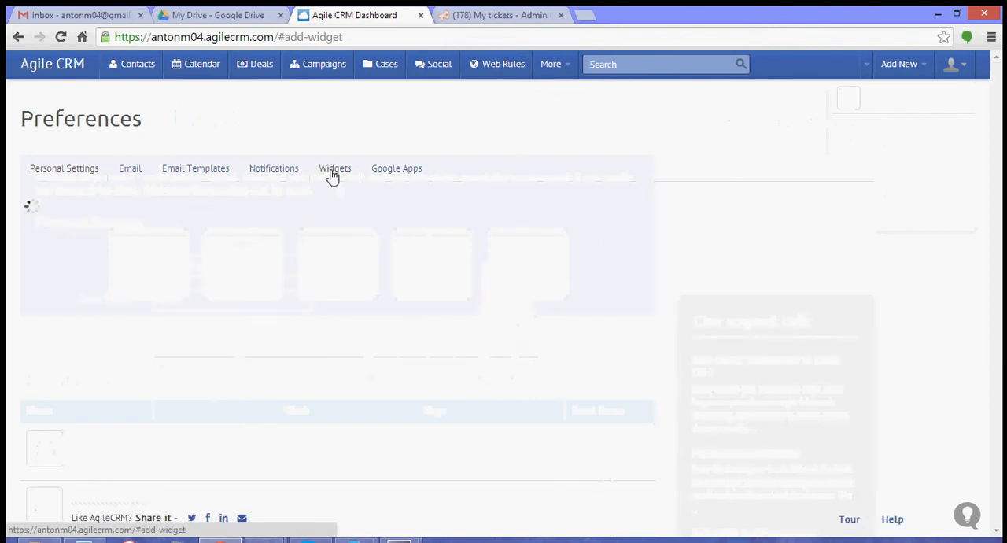
left_click(334, 167)
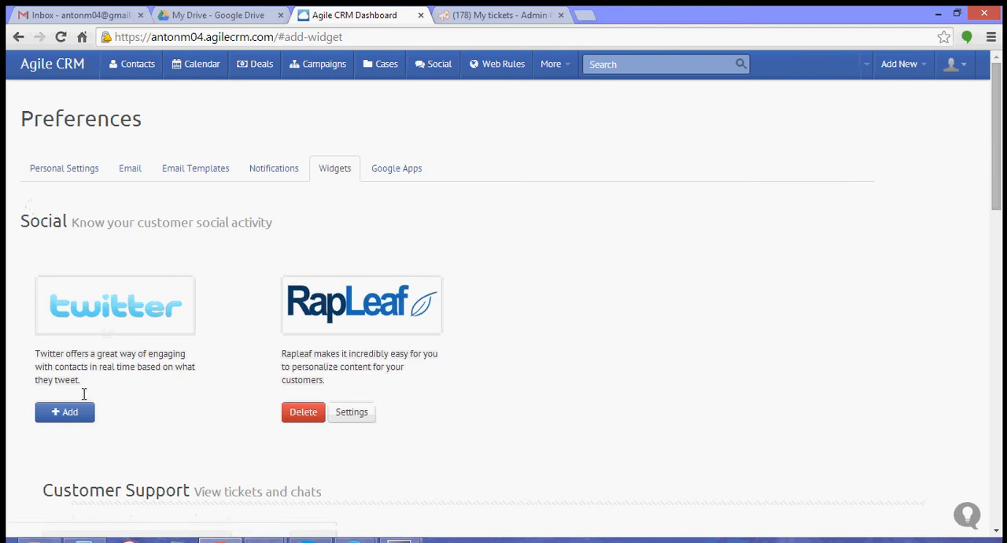
left_click(64, 412)
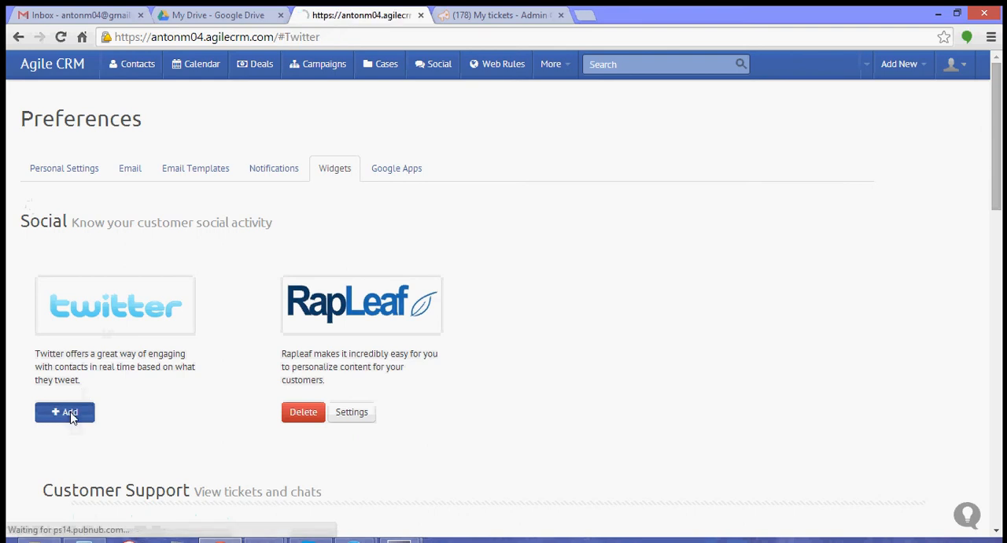
left_click(65, 412)
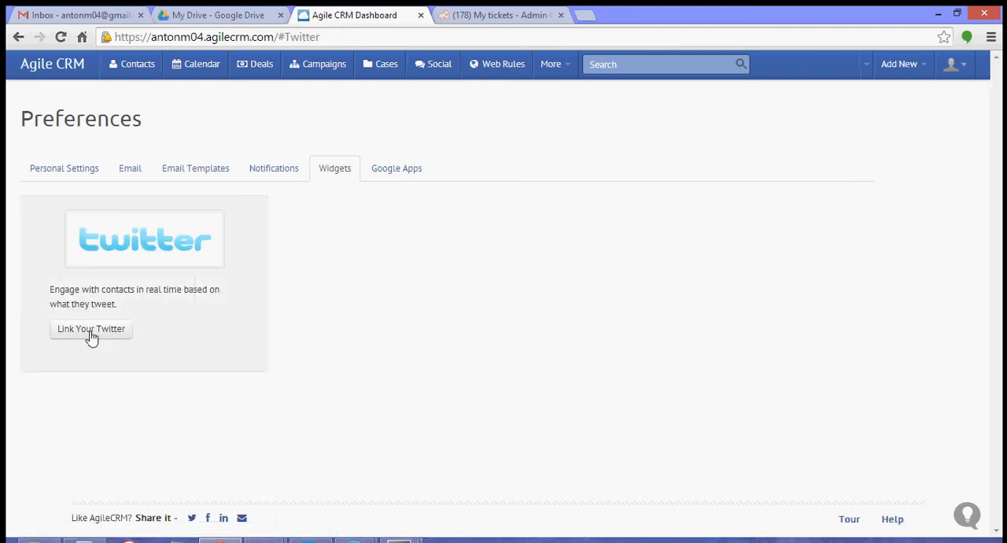
- Start linking a Twitter account, reaching Twitter's authorization page for Agile CRM
left_click(92, 329)
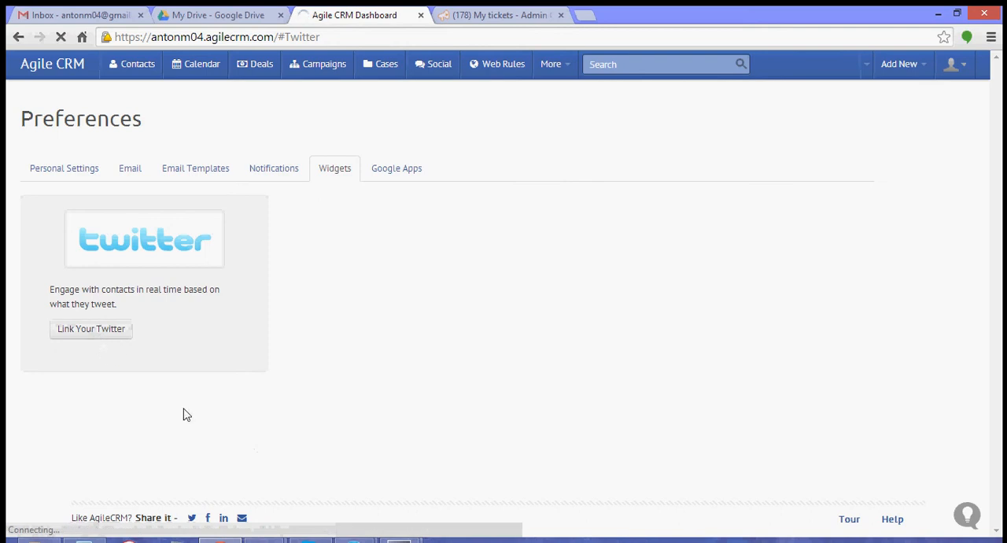
left_click(91, 328)
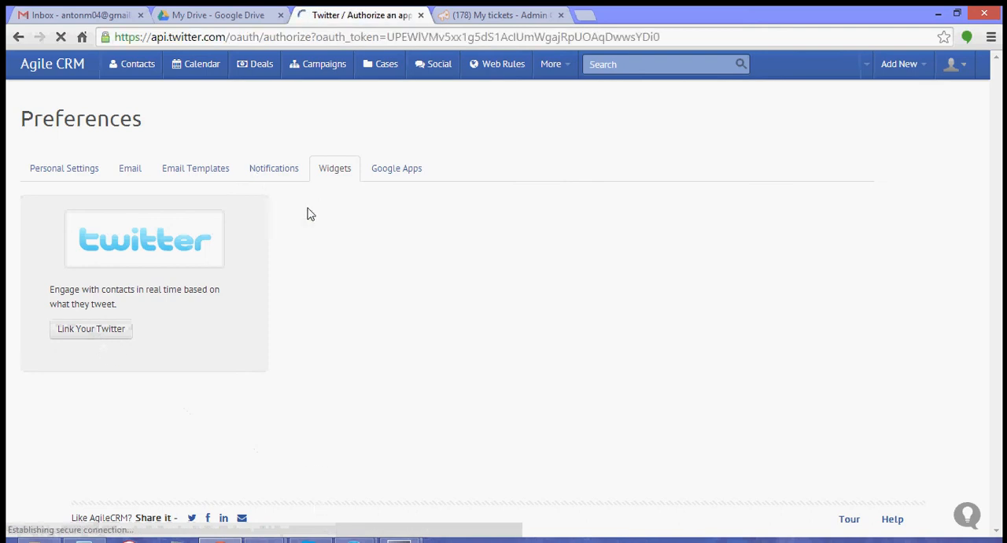
left_click(91, 329)
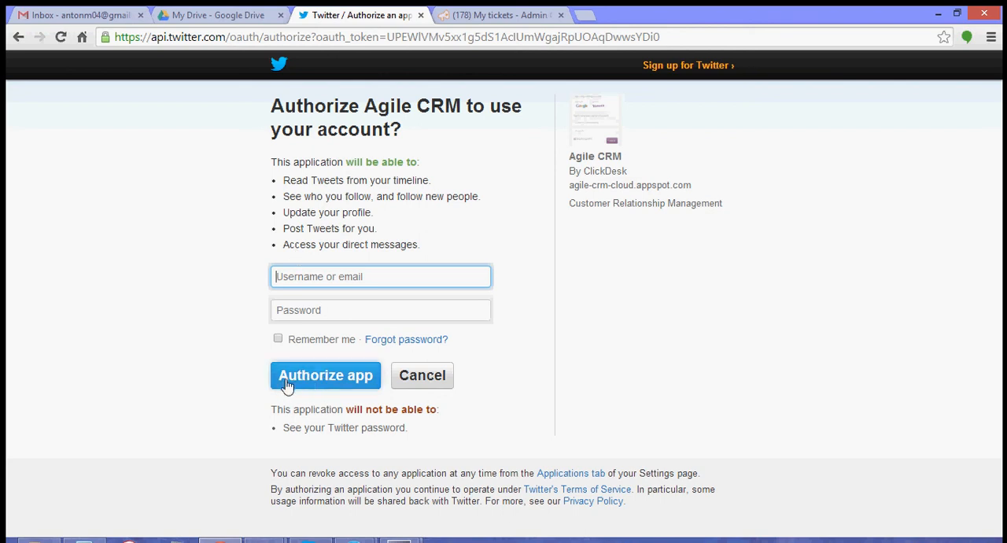
mouse_move(324, 391)
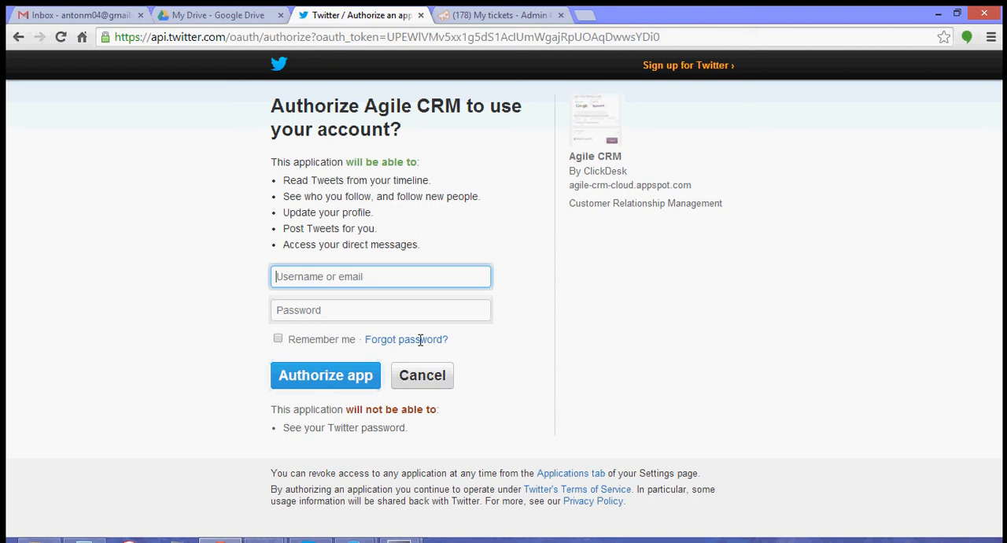
mouse_move(235, 252)
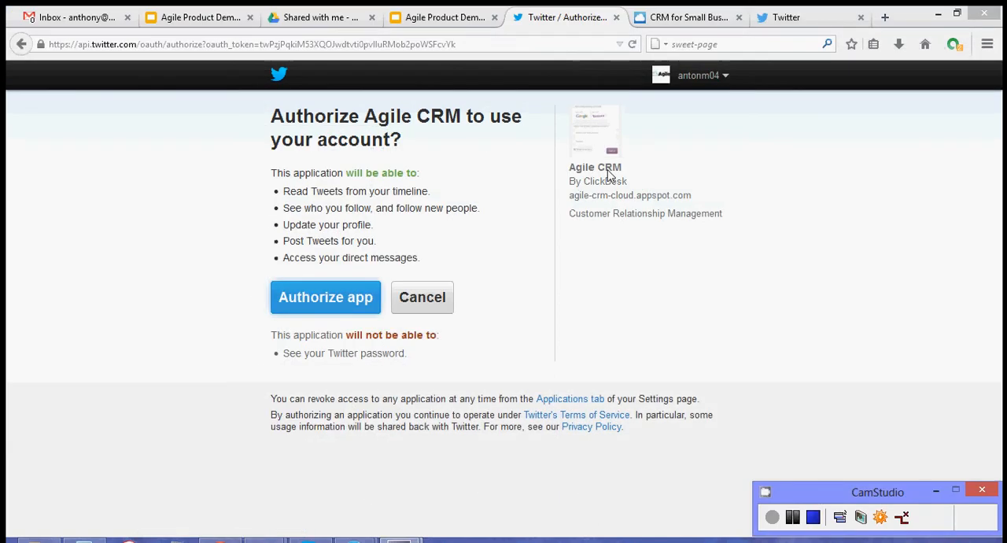
mouse_move(472, 233)
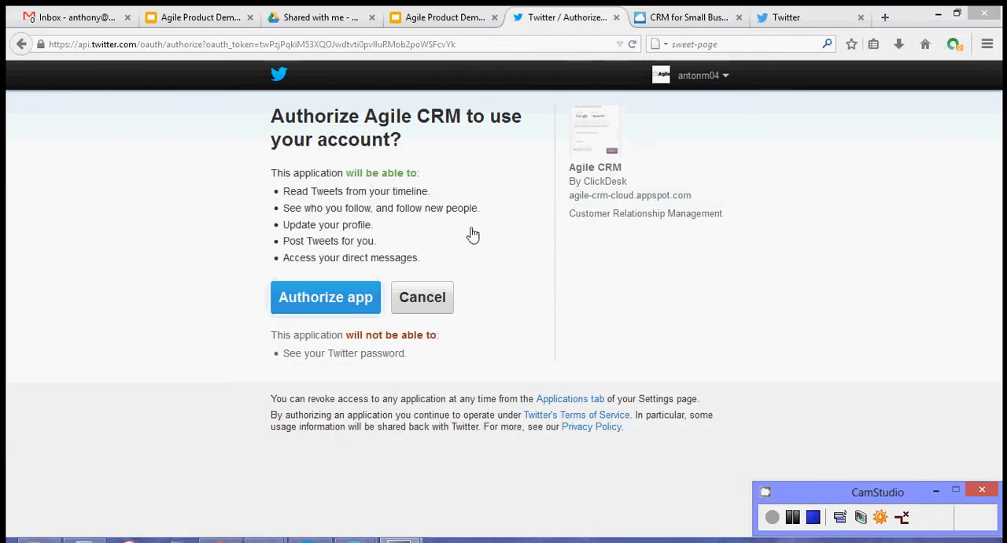
mouse_move(324, 305)
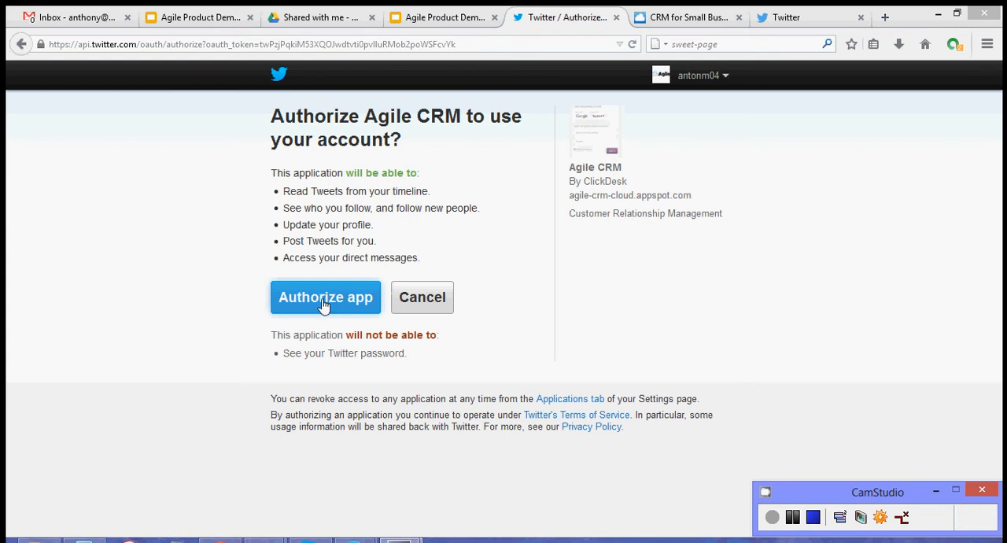
- Authorize Agile CRM to use the signed-in Twitter account
left_click(324, 298)
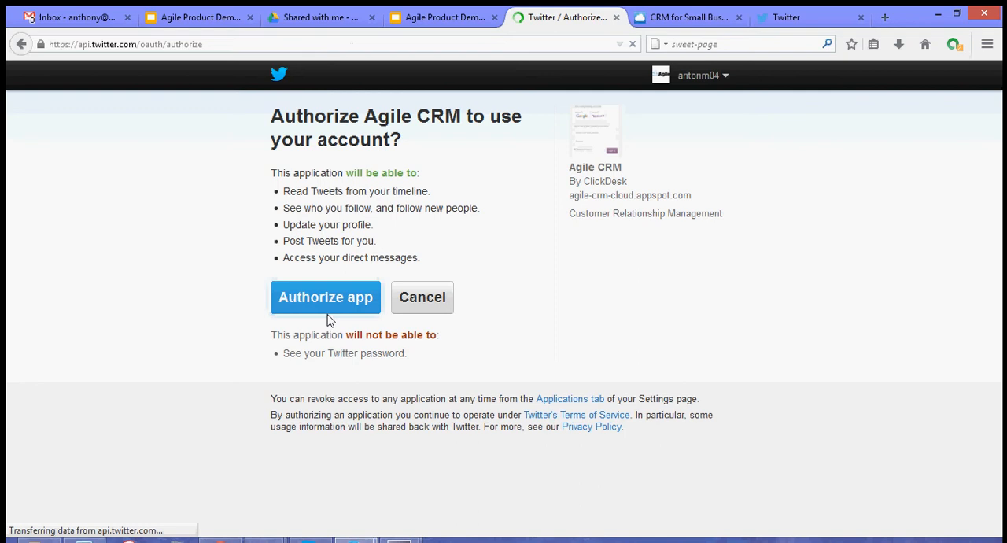
left_click(324, 298)
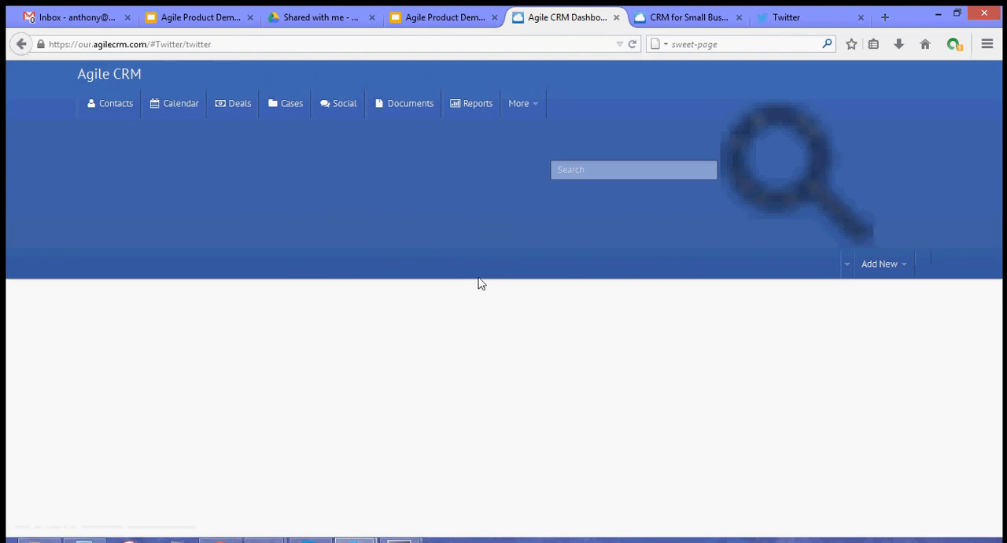
mouse_move(510, 307)
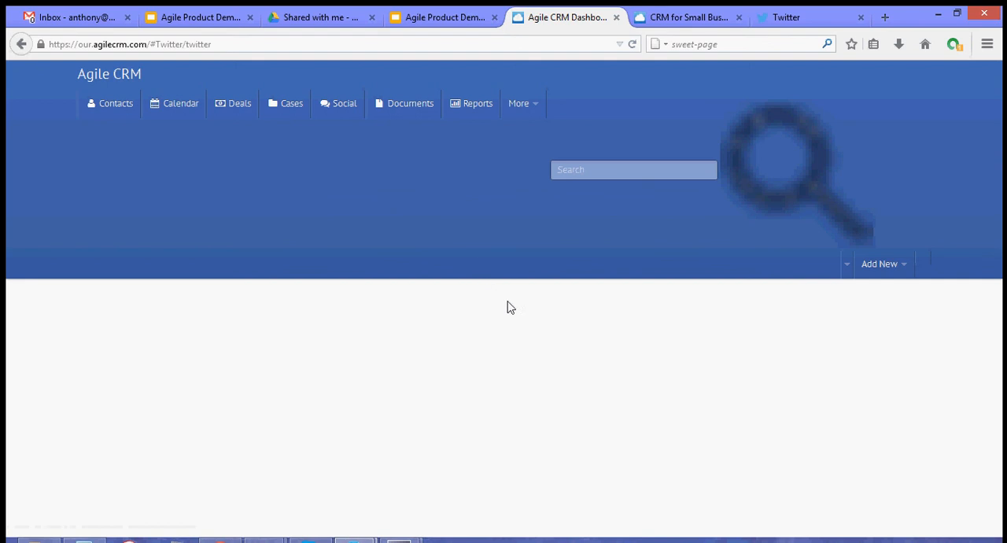
mouse_move(466, 236)
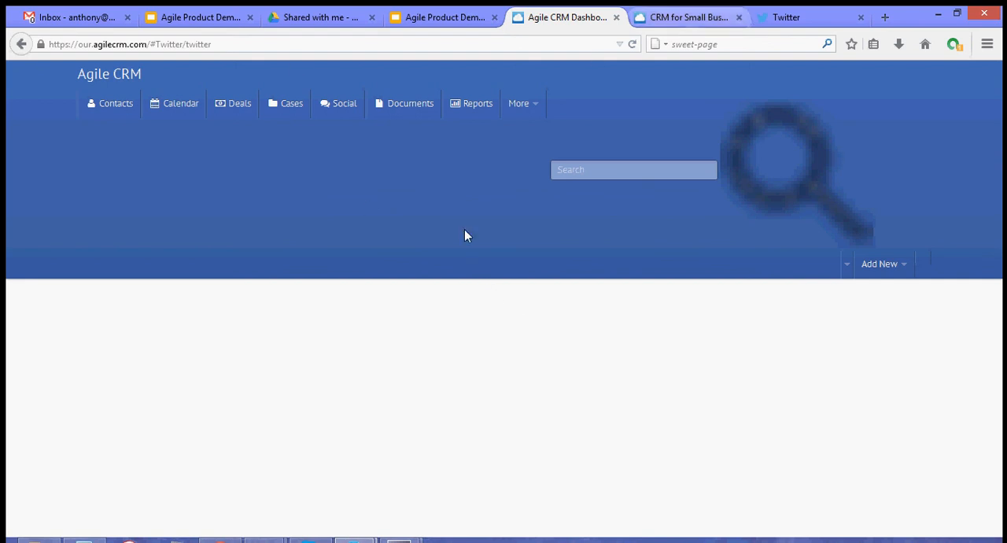
mouse_move(179, 456)
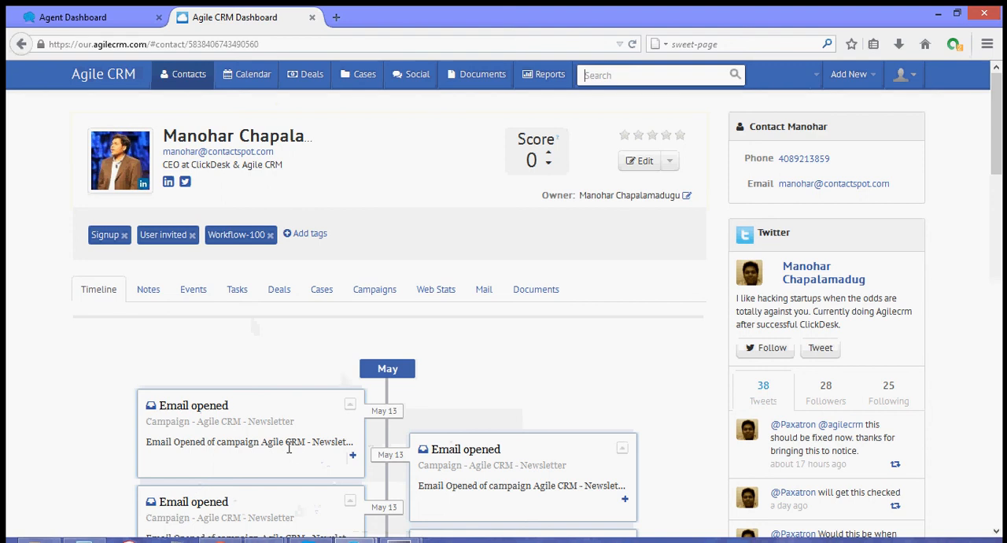
mouse_move(198, 126)
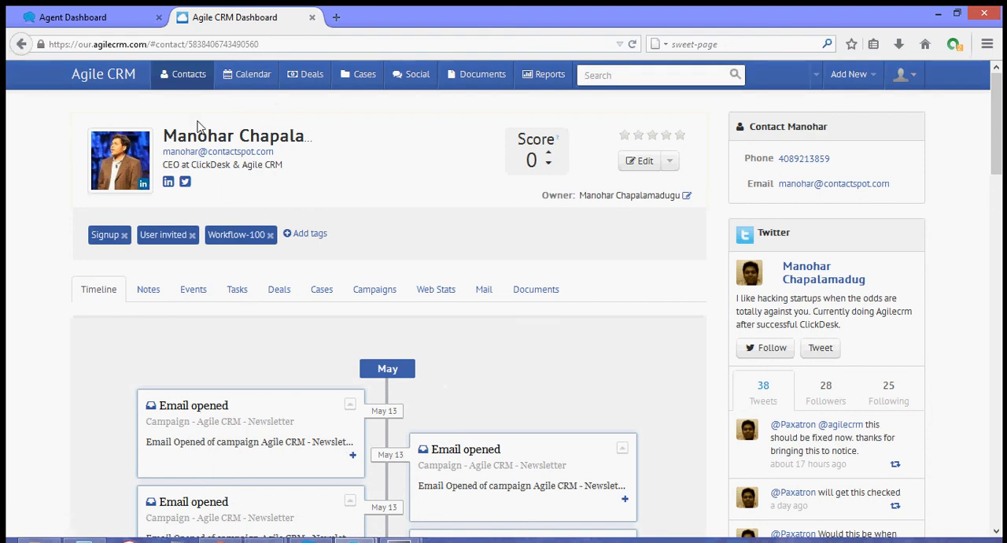
- Scroll the contact page to view the Twitter widget's profile, counts and recent tweets
scroll("down", 3)
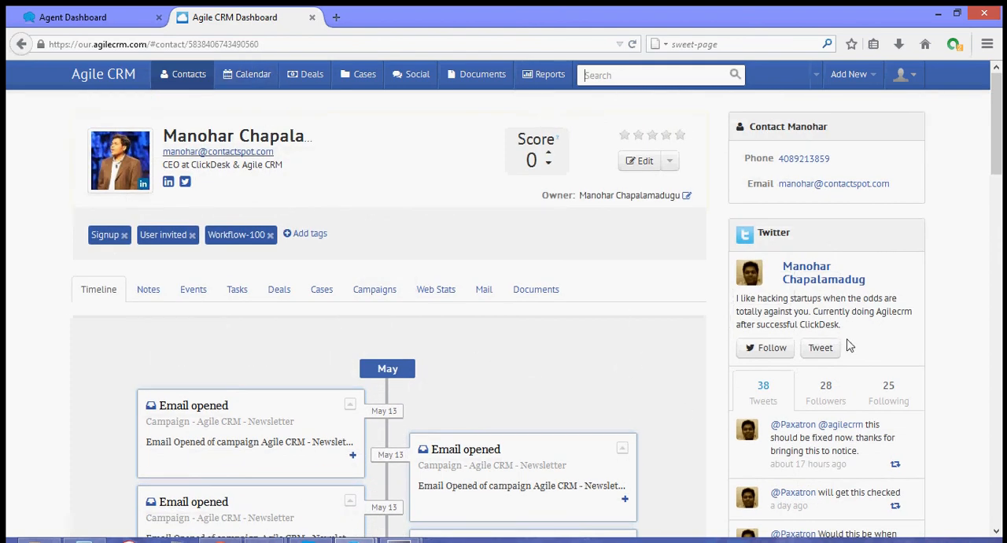
mouse_move(948, 242)
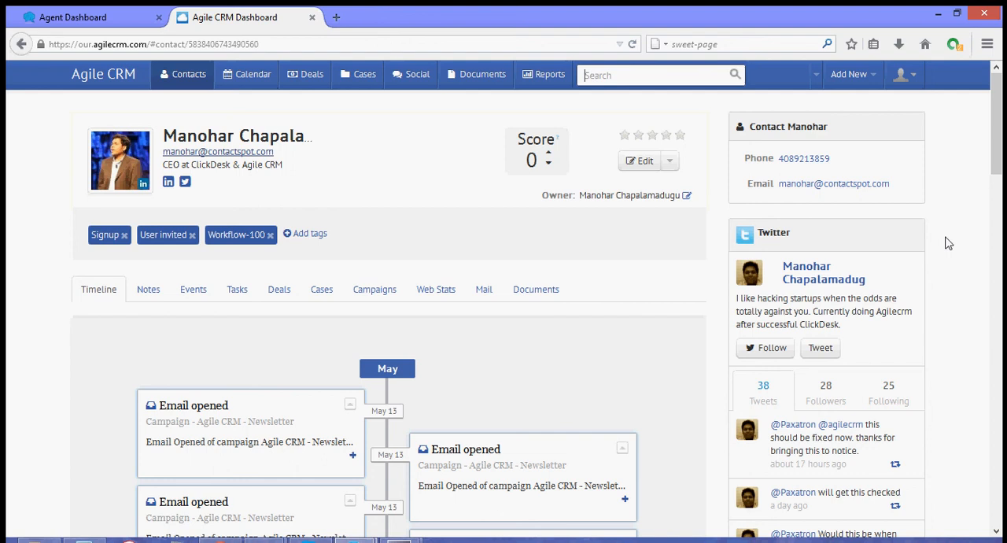
mouse_move(821, 353)
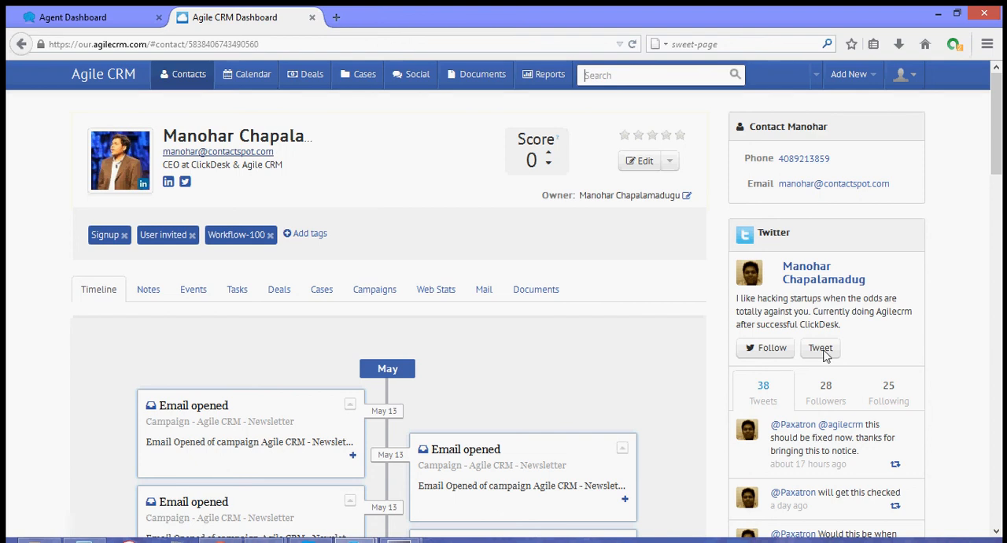
mouse_move(488, 258)
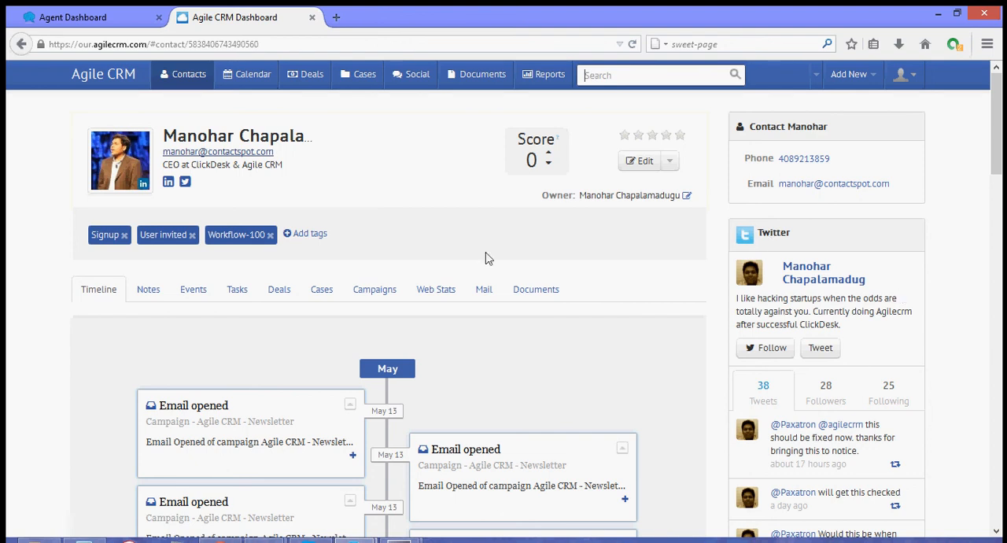
mouse_move(348, 346)
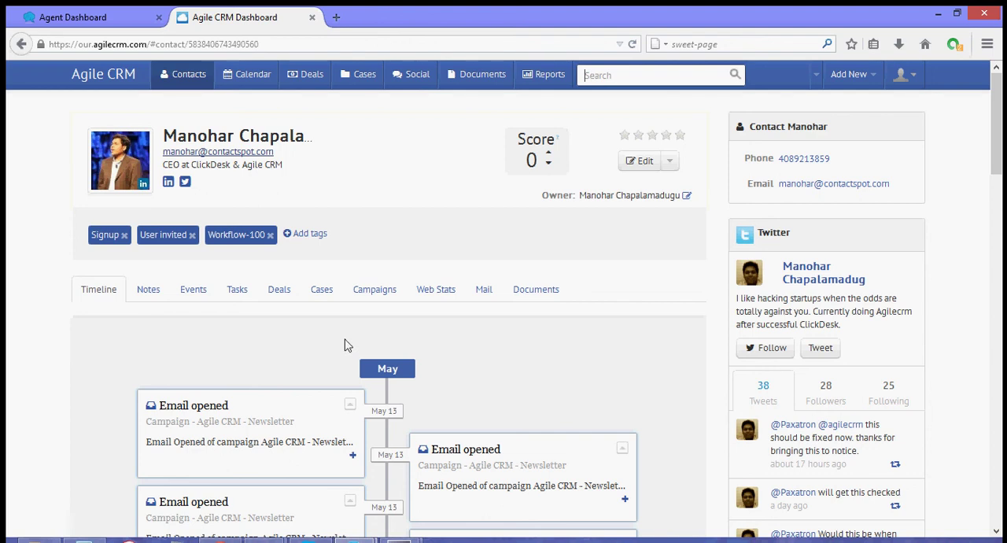
mouse_move(271, 118)
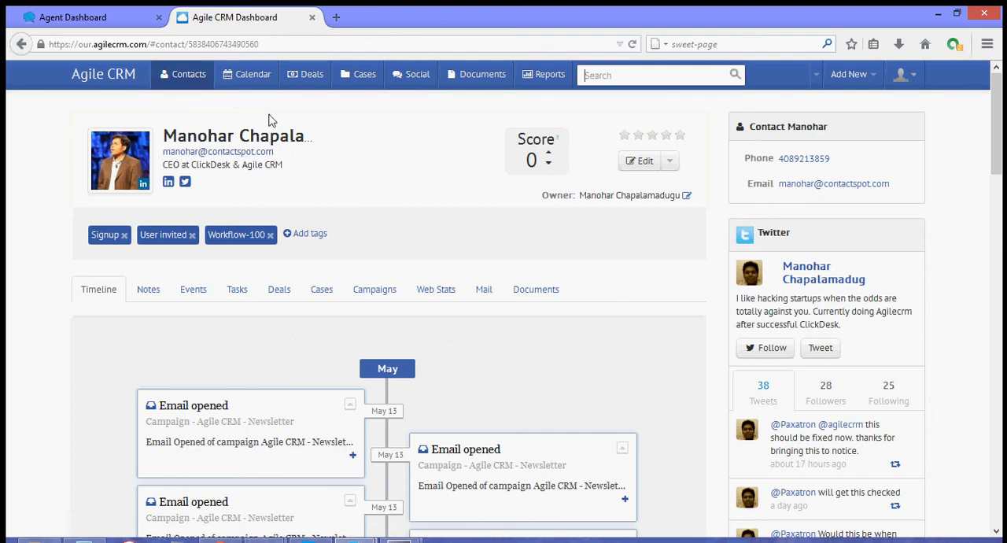
mouse_move(658, 388)
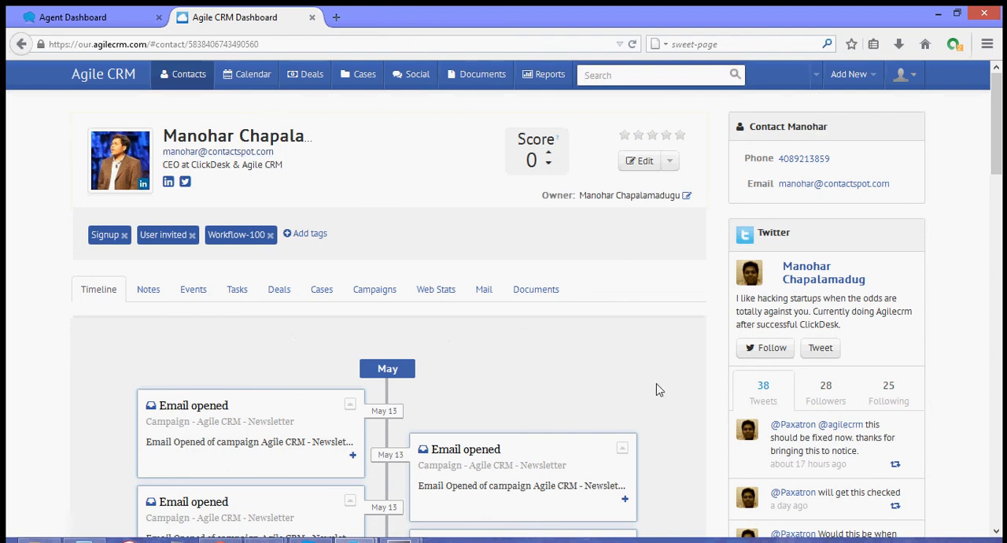